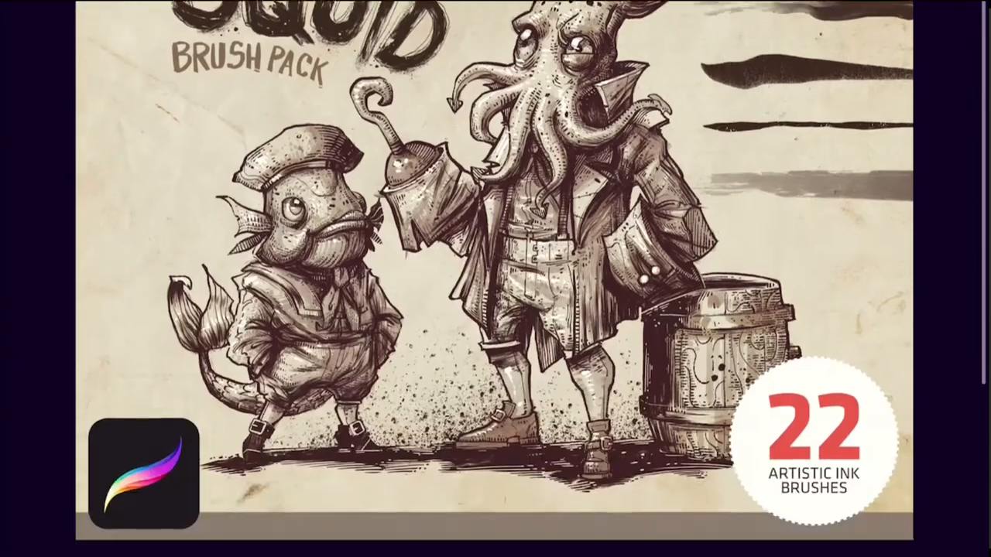
- Scroll past the Squid Brush Pack cover to page 1 of the Brushes Guide
scroll("down", 3)
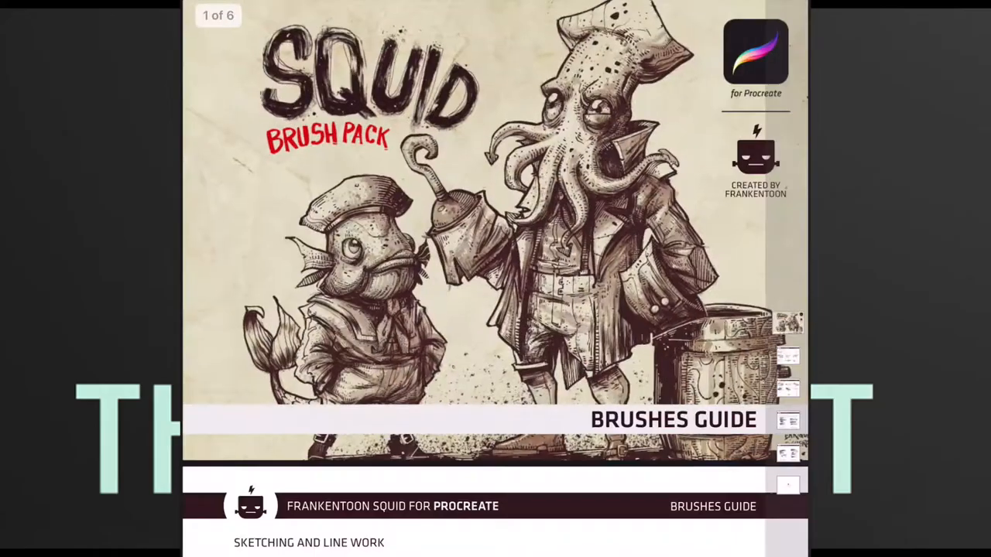
scroll("down", 3)
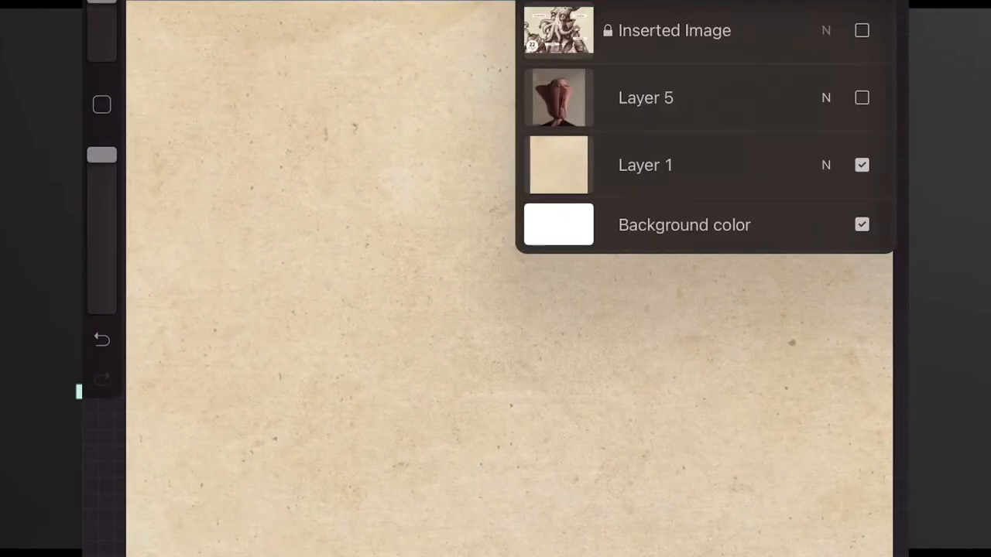
- Hide the Inserted Image and Layer 5, leaving only the Layer 1 paper texture visible
left_click(861, 31)
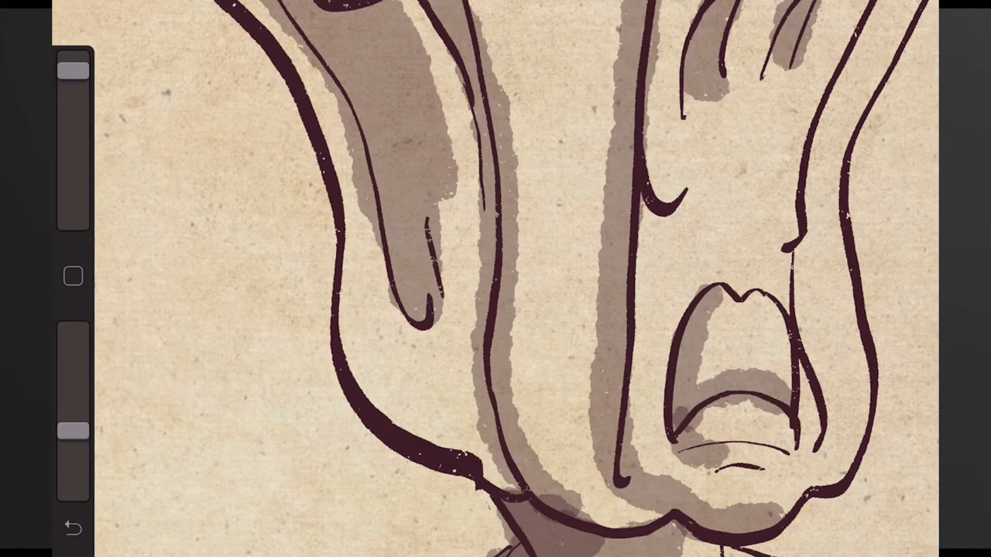
- Shade the nose, cheeks and mouth with a brown-grey Squid ink-wash brush
left_click(72, 526)
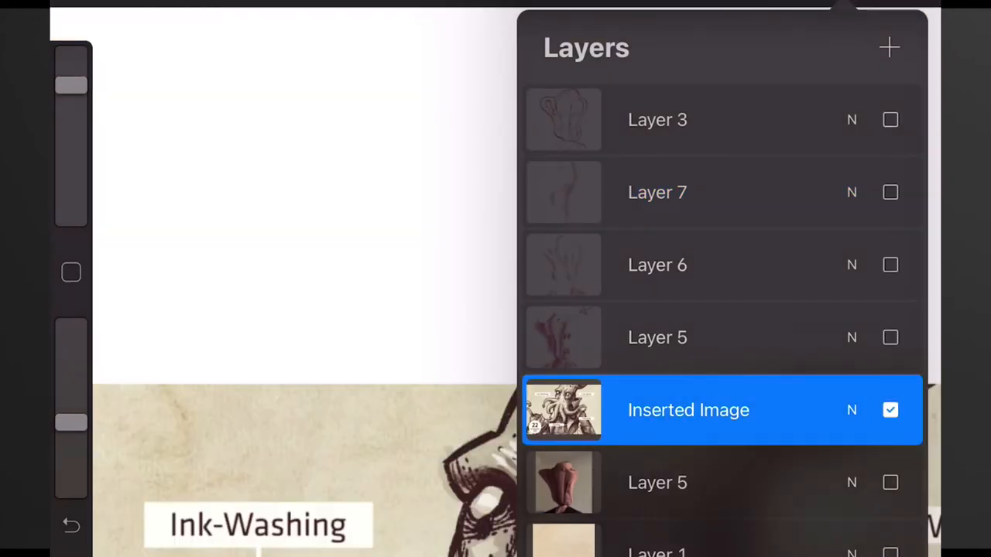
- Hide the Inserted Image so Layers 3, 7, 6 and 5 show the finished caricature
left_click(890, 409)
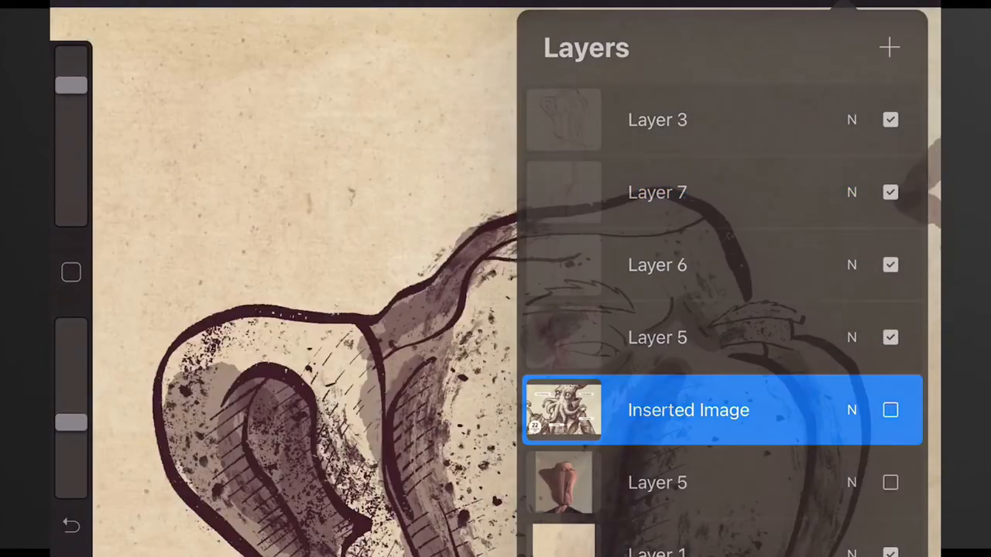